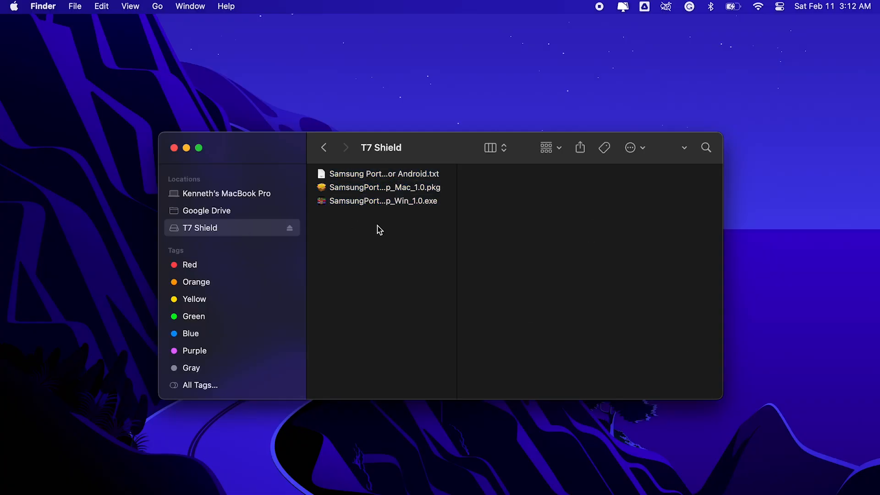
# Step: Allow the Samsung PSSD T7 Shield accessory to connect to the Mac
pyautogui.click(383, 201)
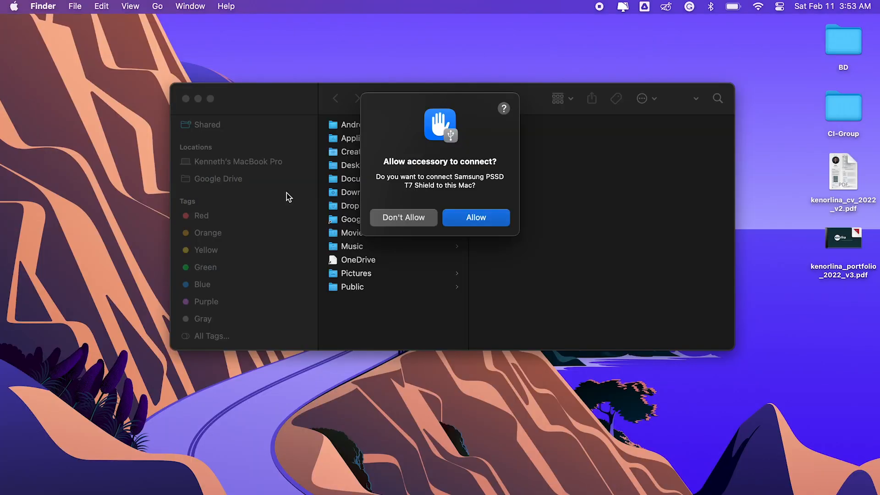
pyautogui.click(476, 217)
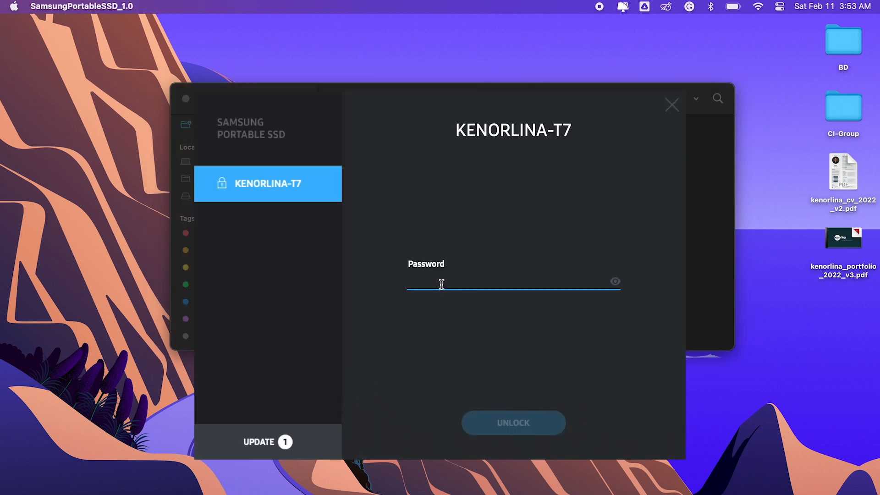
# Step: Enter the KENORLINA-T7 password and unlock the drive
pyautogui.write('password')
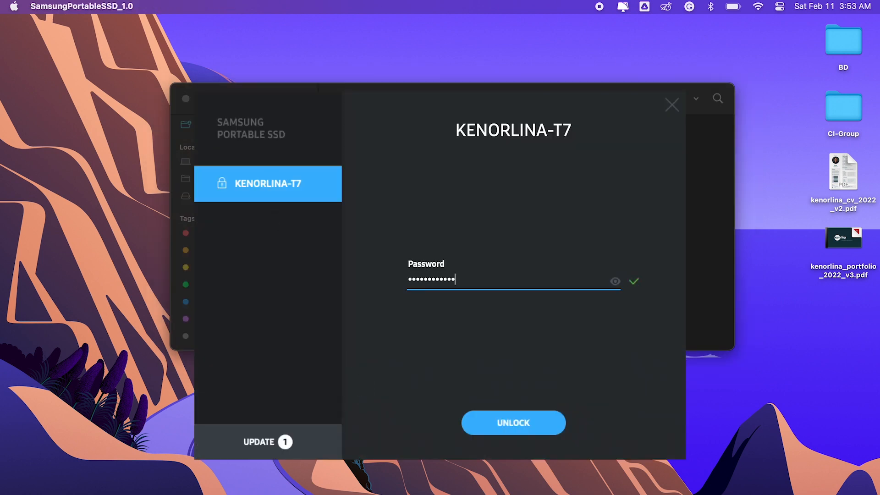
pyautogui.click(512, 423)
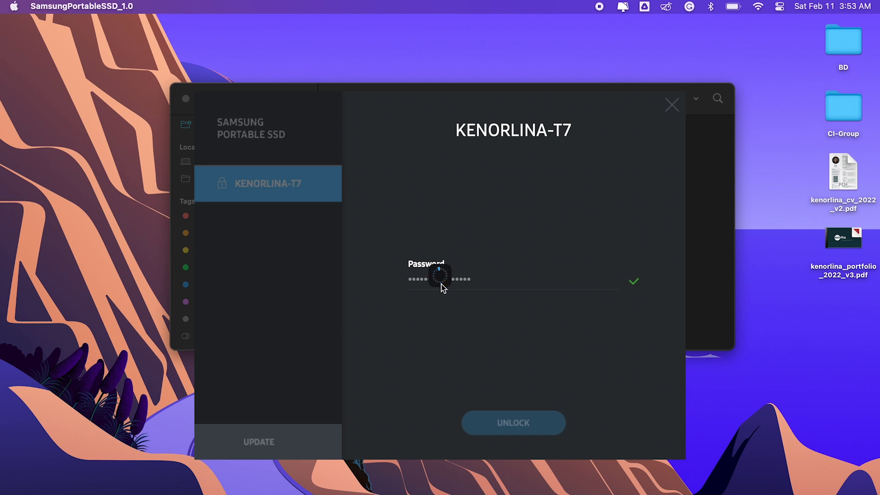
pyautogui.click(512, 422)
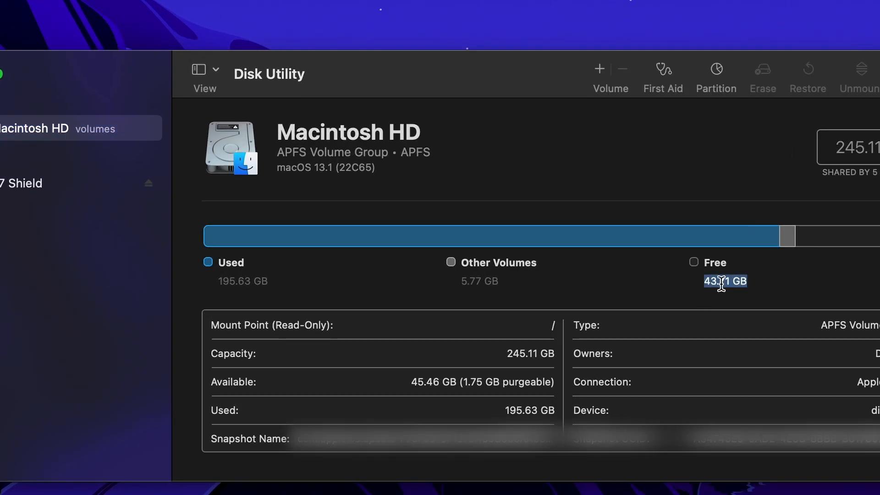
pyautogui.moveTo(505, 290)
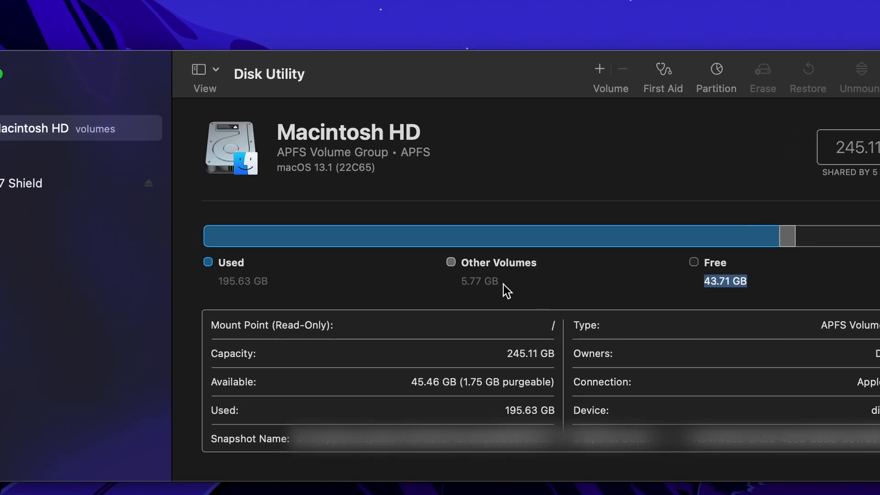
pyautogui.moveTo(418, 281)
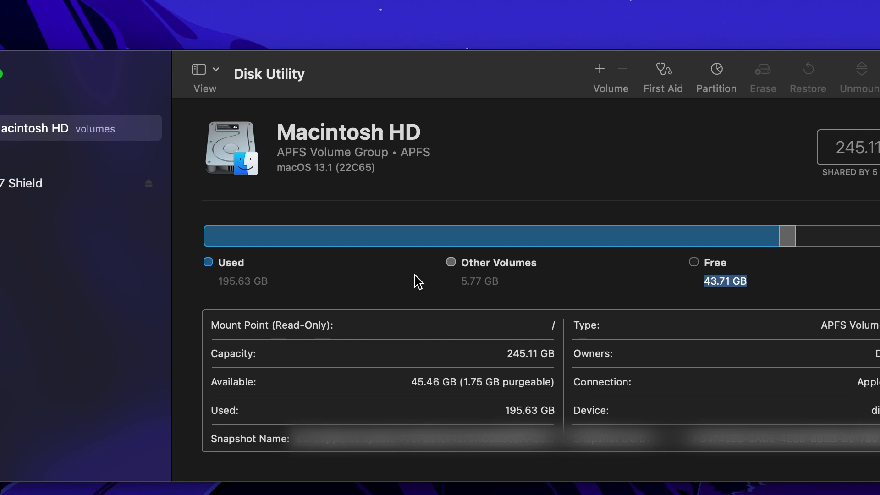
pyautogui.moveTo(373, 272)
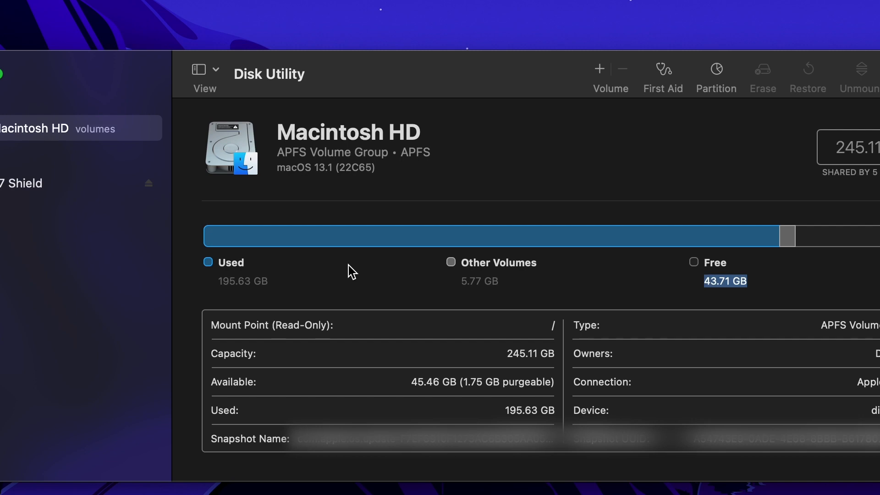
pyautogui.moveTo(148, 251)
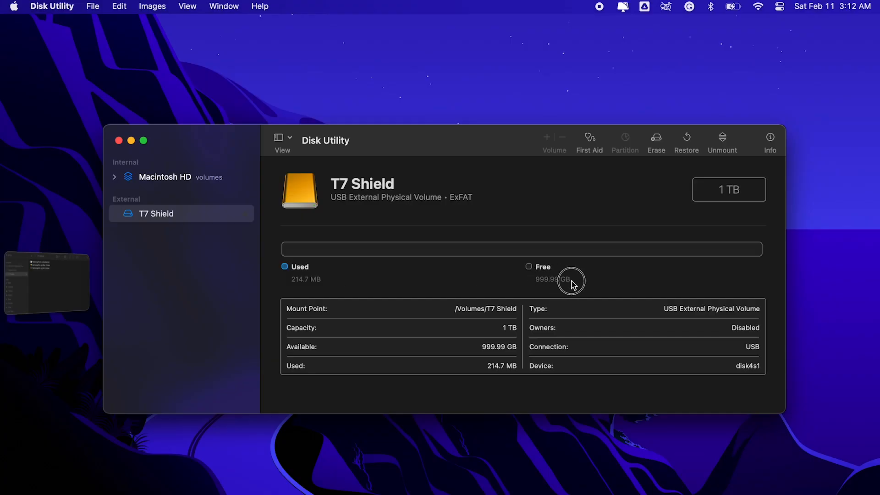
# Step: Highlight the T7 Shield's Free space value in the drive details
pyautogui.doubleClick(552, 279)
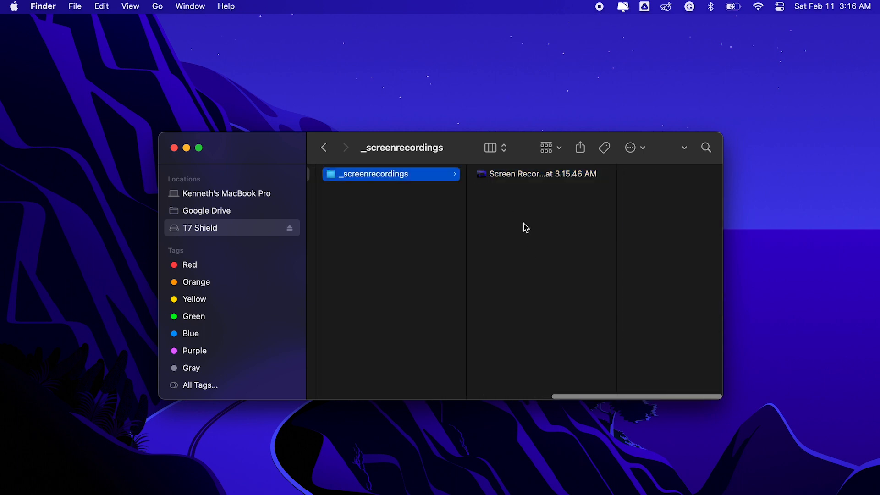
# Step: Browse the Persphenii project folder in Finder and launch Blackmagic Disk Speed Test
pyautogui.click(536, 174)
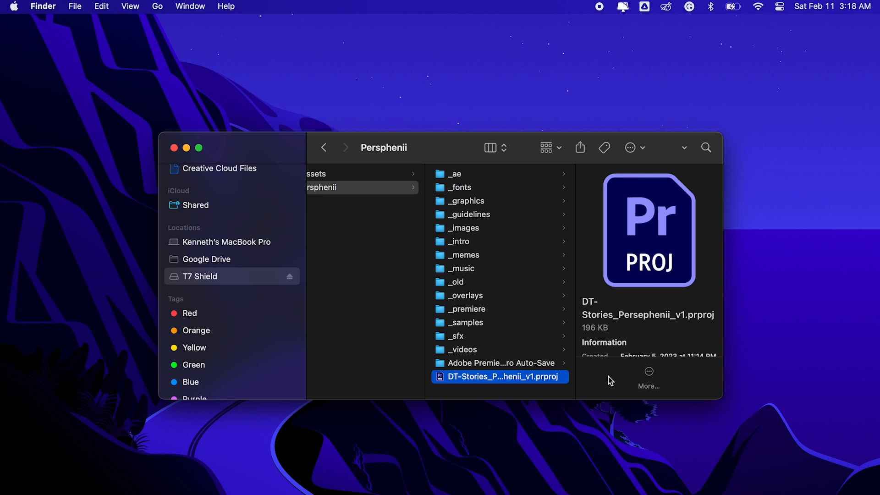
pyautogui.doubleClick(499, 376)
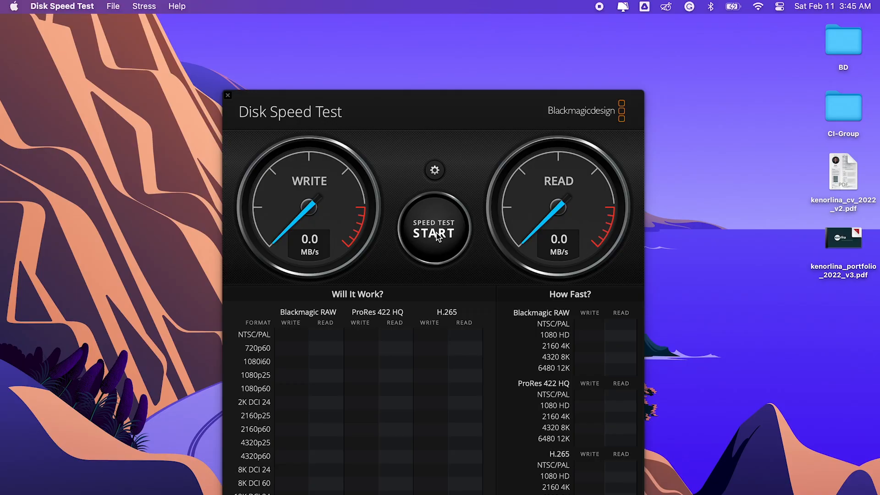
pyautogui.click(433, 230)
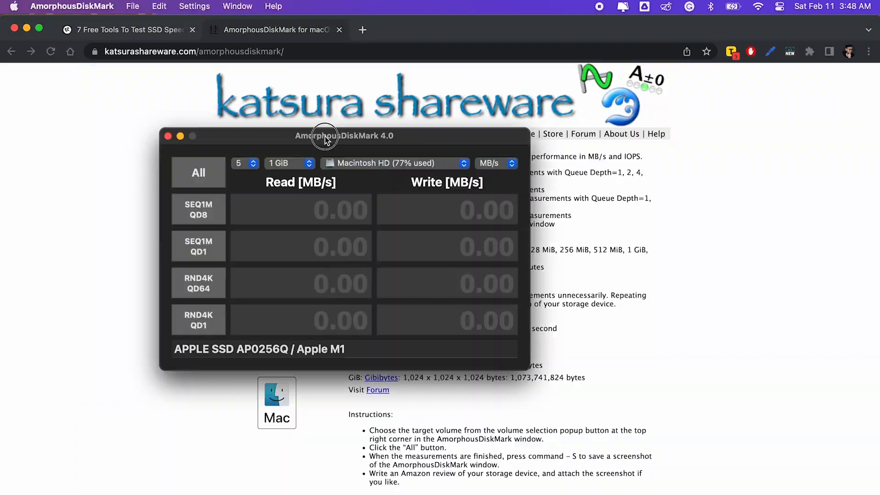
pyautogui.click(198, 173)
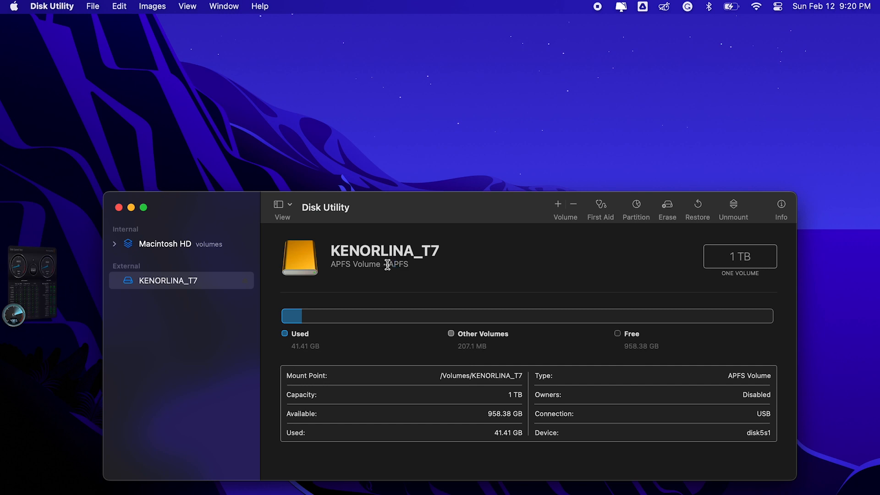
pyautogui.doubleClick(397, 264)
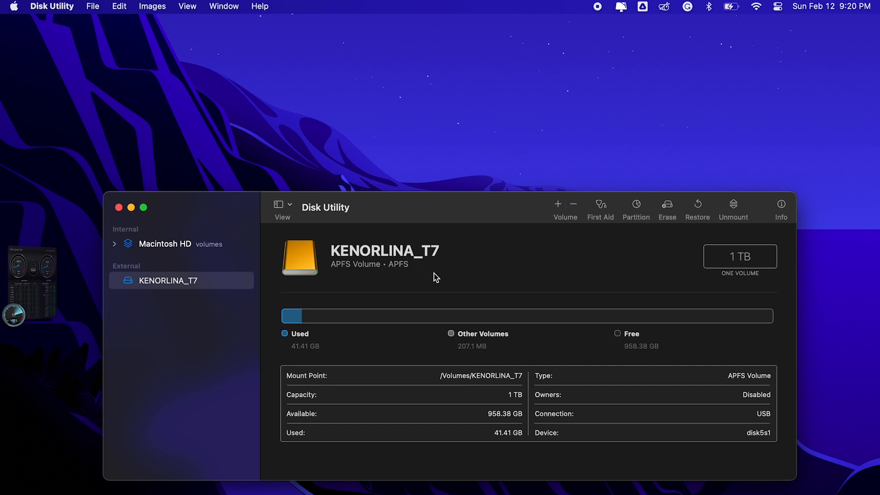
pyautogui.moveTo(65, 260)
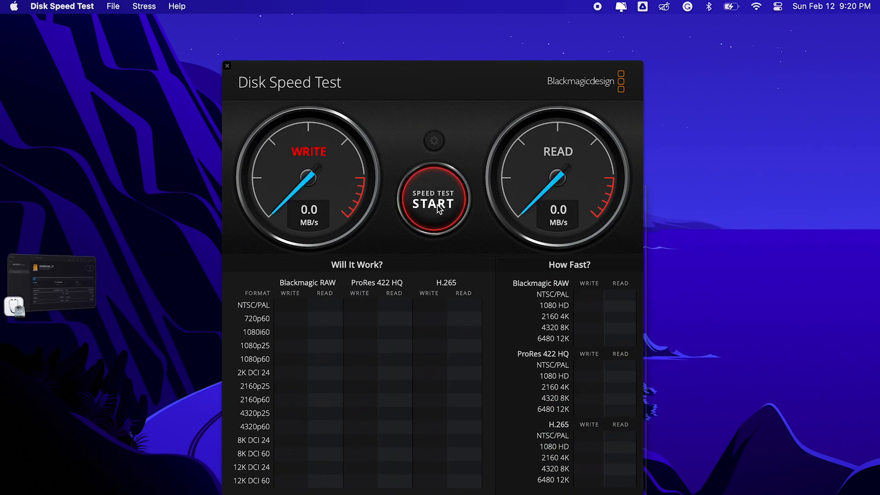
# Step: Start the Disk Speed Test, with write speed reaching about 772 MB/s
pyautogui.click(433, 203)
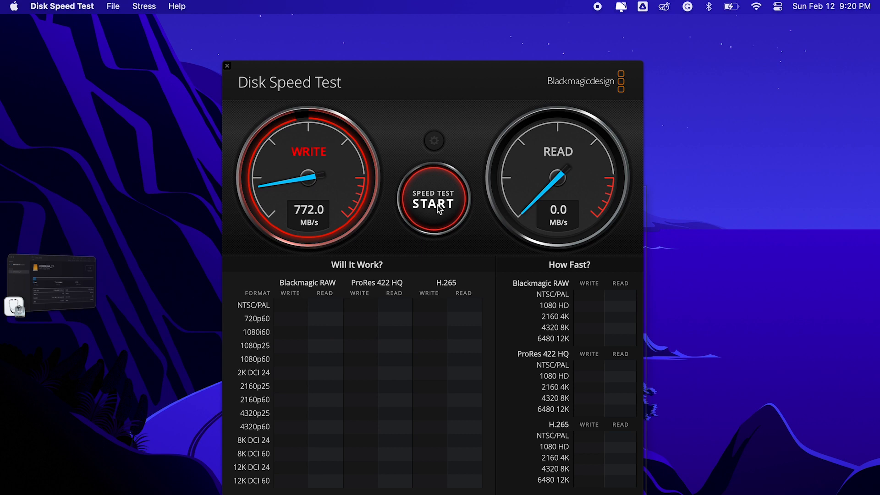
pyautogui.click(433, 203)
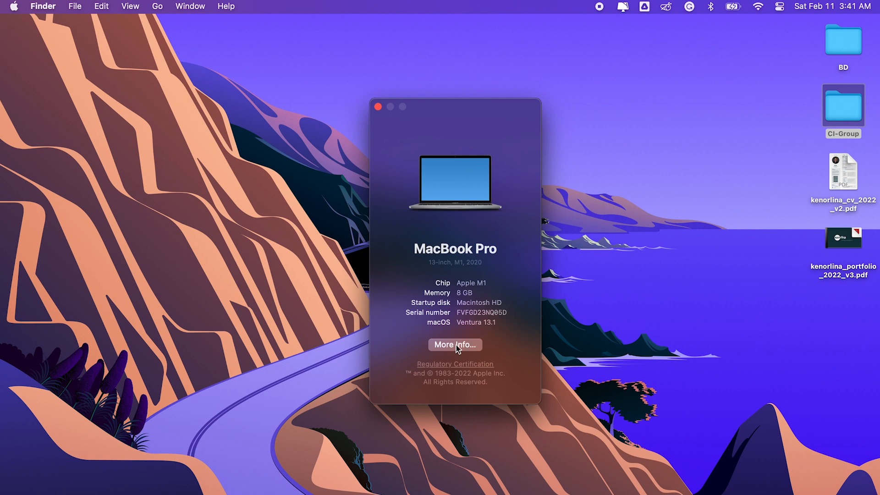
# Step: Open More Info and highlight Macintosh HD's 245.11 GB capacity, 61.29 GB available
pyautogui.click(455, 345)
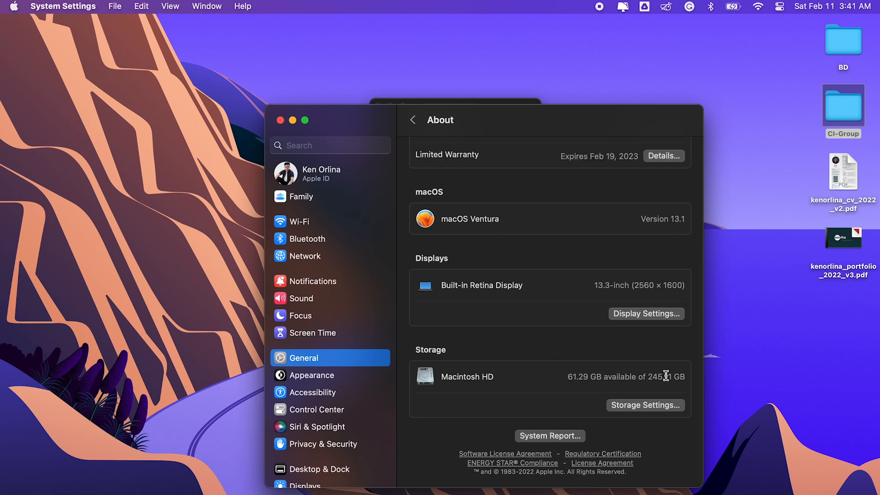
pyautogui.doubleClick(667, 377)
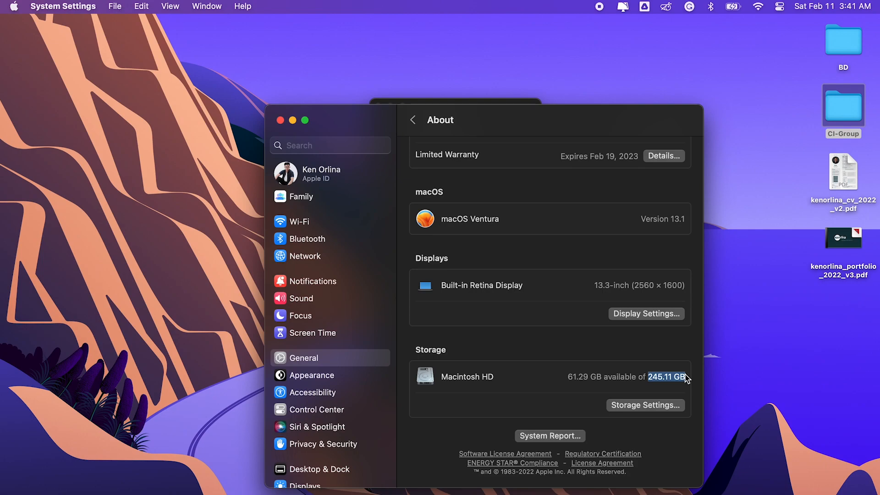